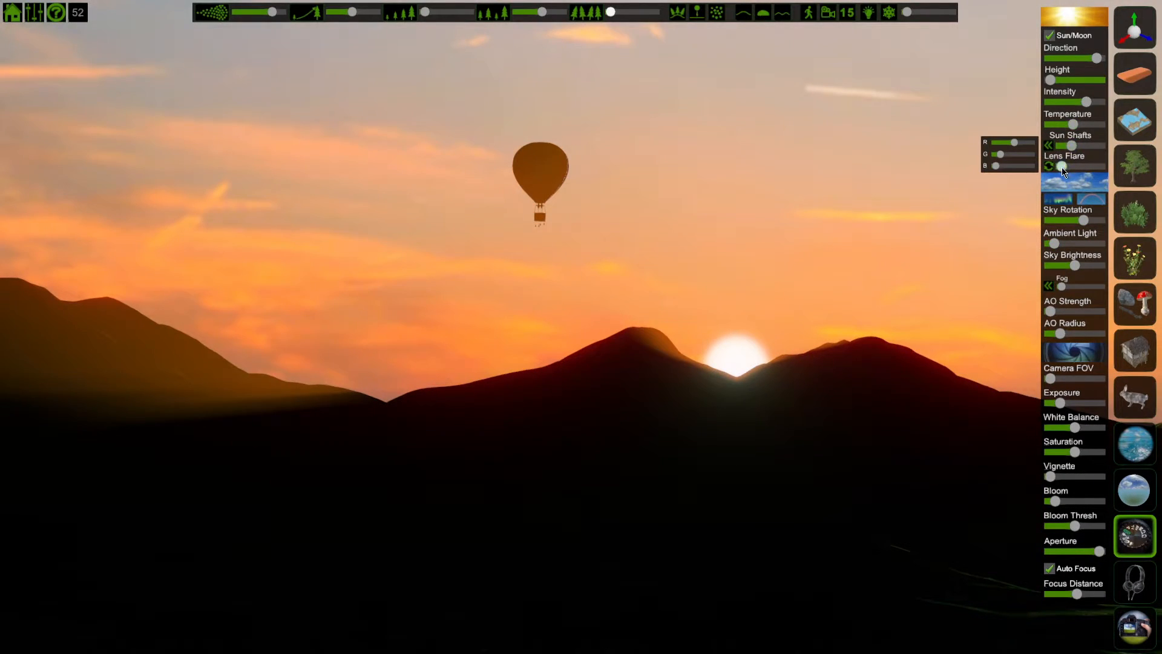
Step: Add a lens flare to the sun and raise ambient light
{"action": "left_click", "coordinate": [1049, 166]}
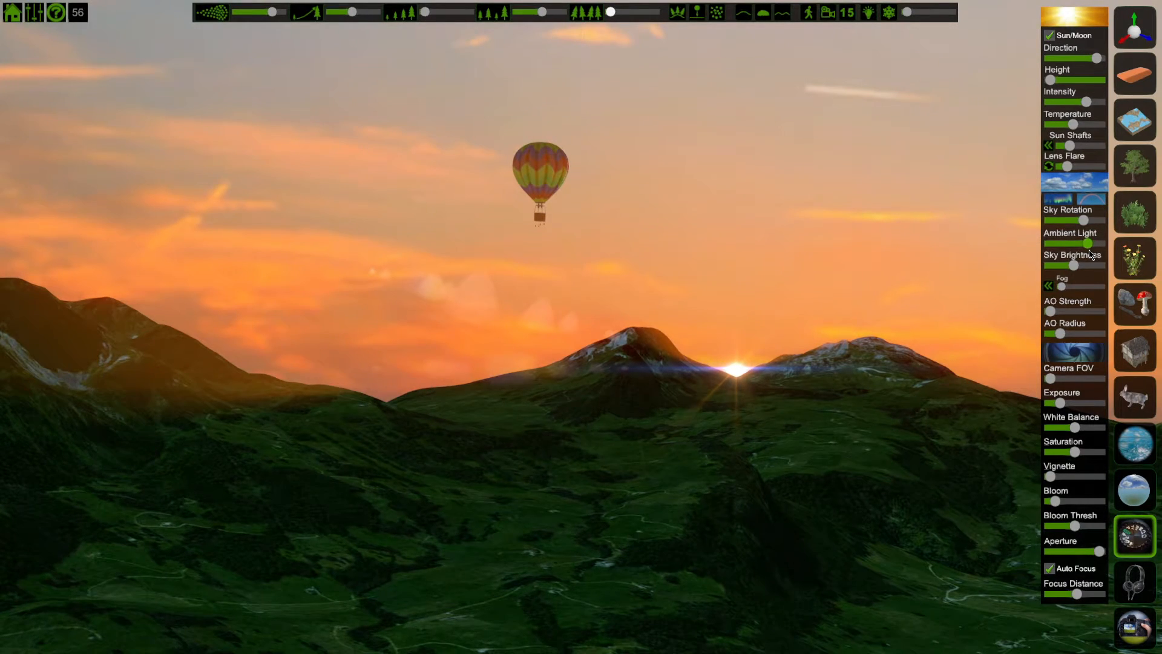
Step: Enable ground fog in the Fog panel to veil the distant mountains
{"action": "left_click", "coordinate": [1048, 286]}
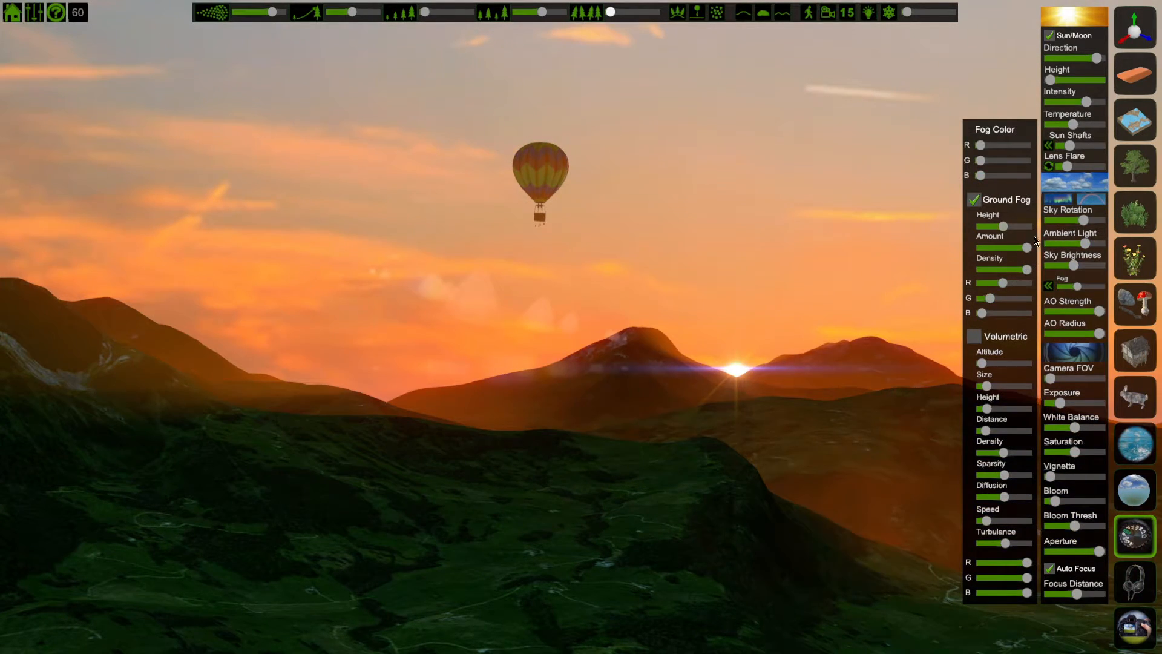
{"action": "left_click", "coordinate": [973, 336]}
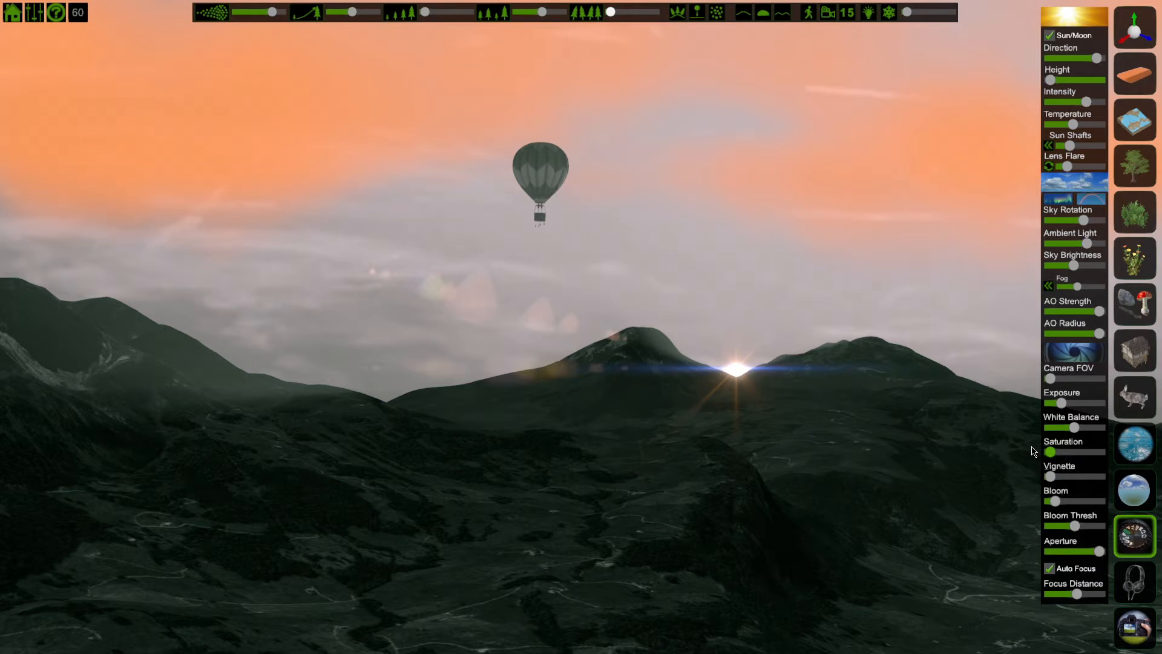
{"action": "mouse_move", "coordinate": [466, 162]}
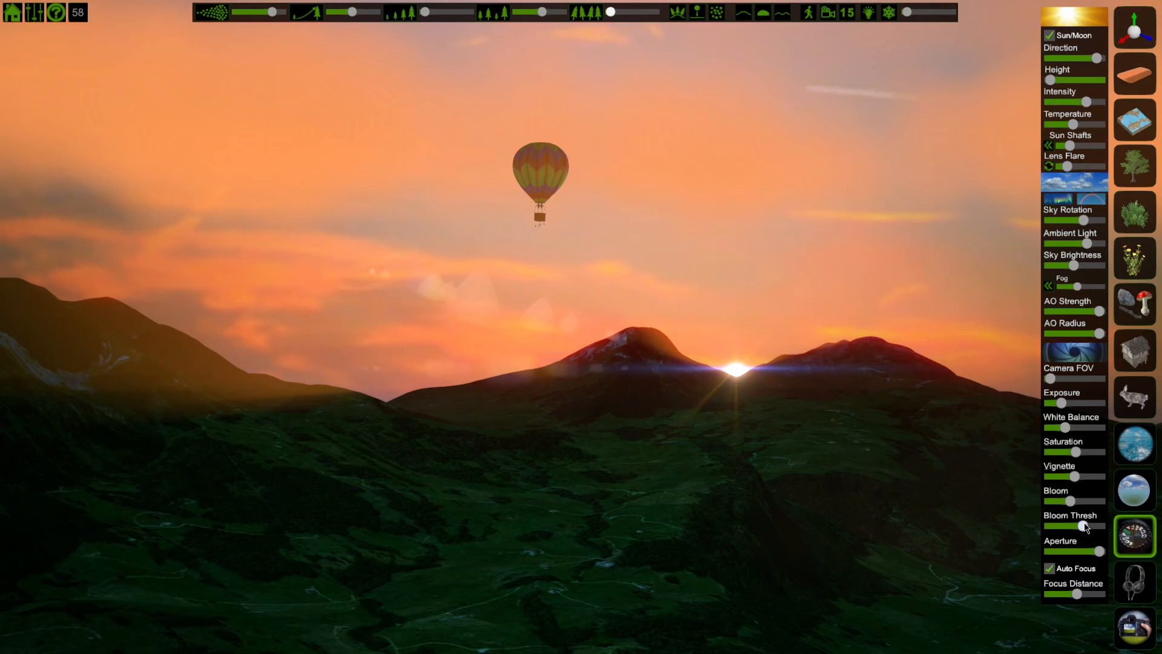
Step: Switch Auto Focus off to test focus distance, then turn it back on
{"action": "left_click", "coordinate": [1049, 568]}
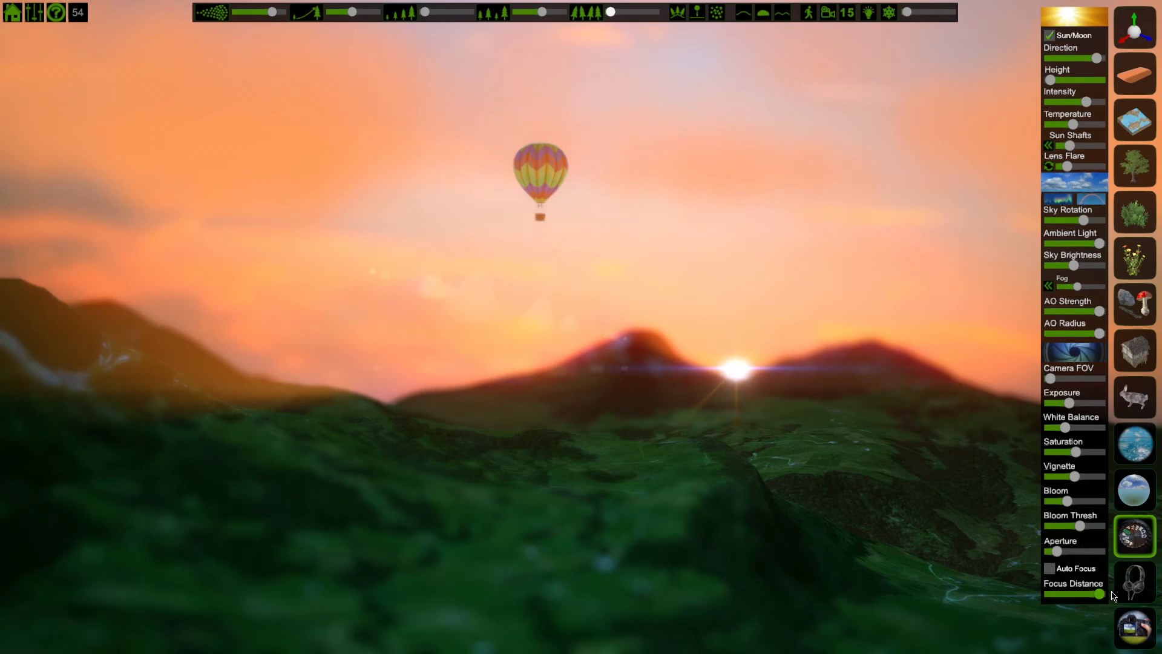
{"action": "left_click", "coordinate": [1049, 568]}
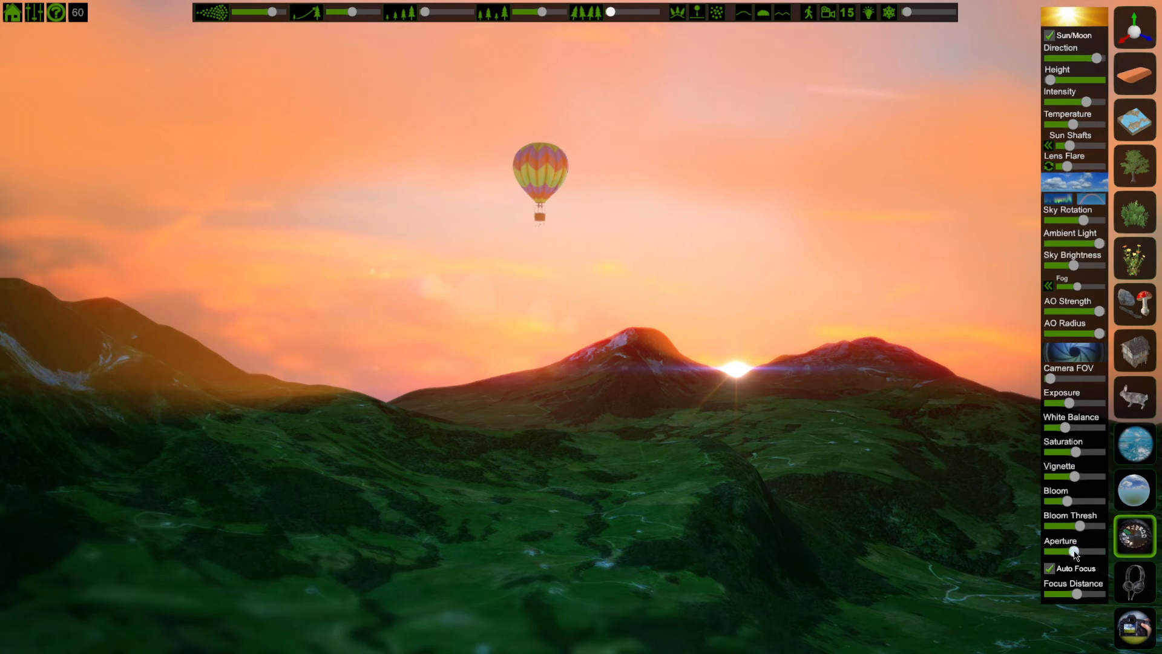